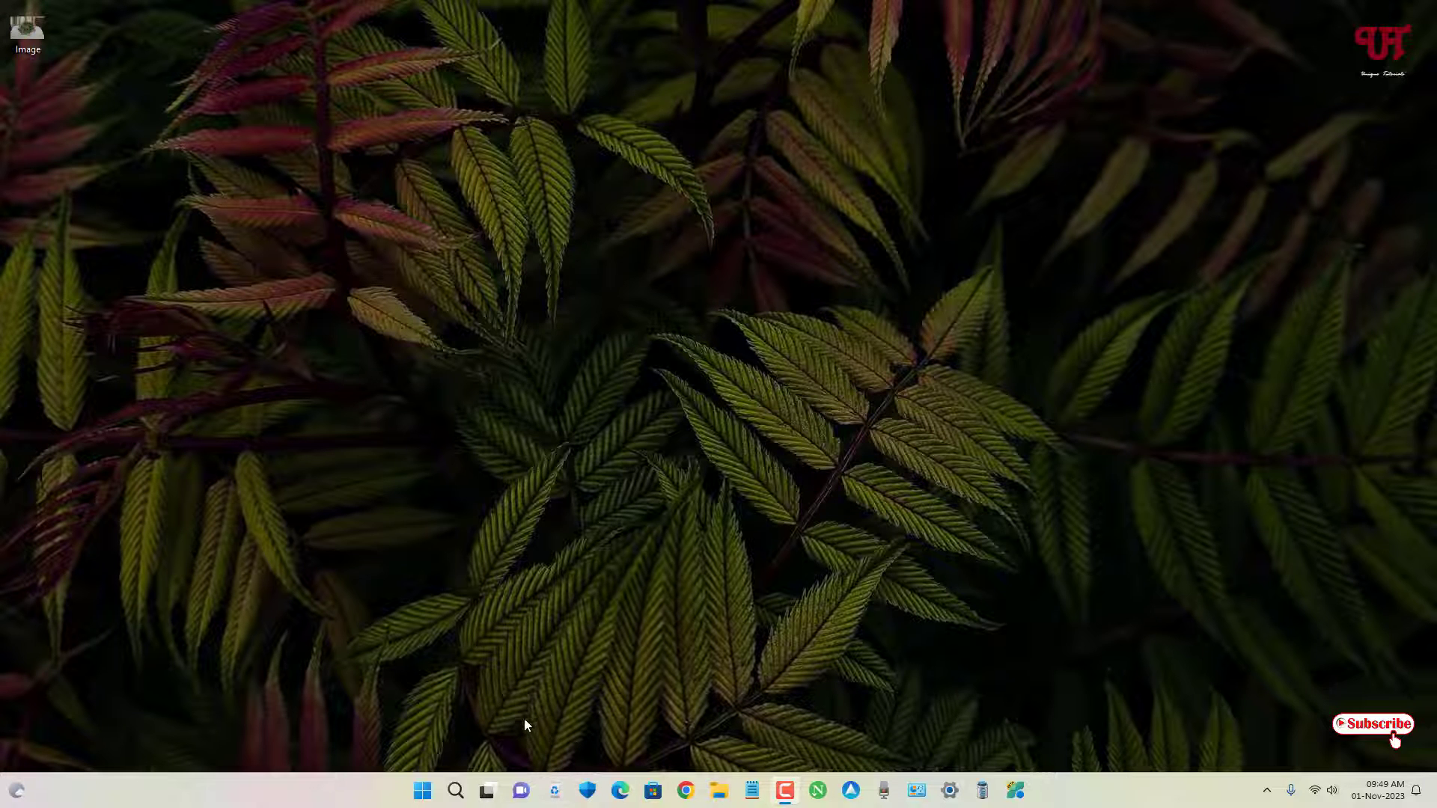
pyautogui.moveTo(682, 476)
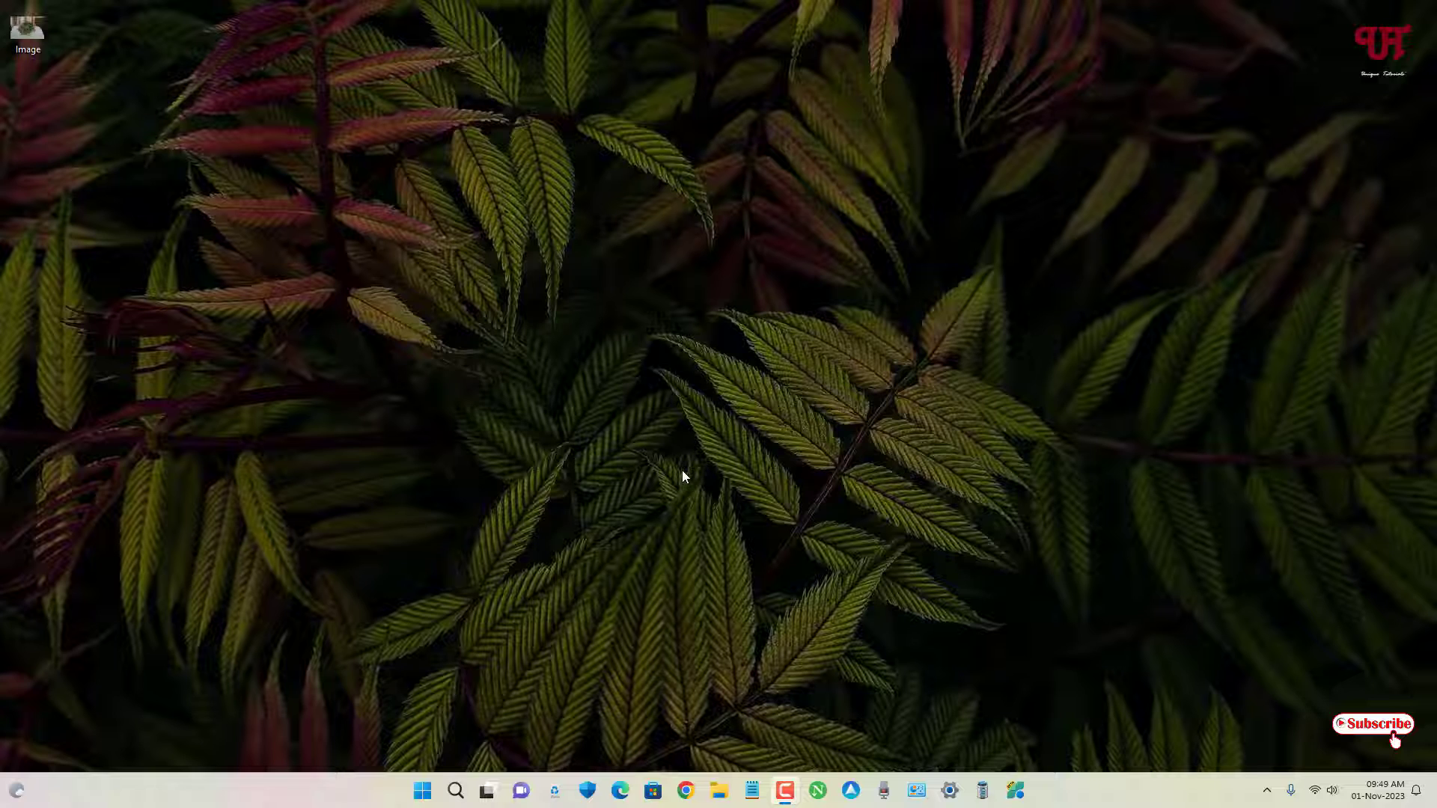
pyautogui.moveTo(799, 485)
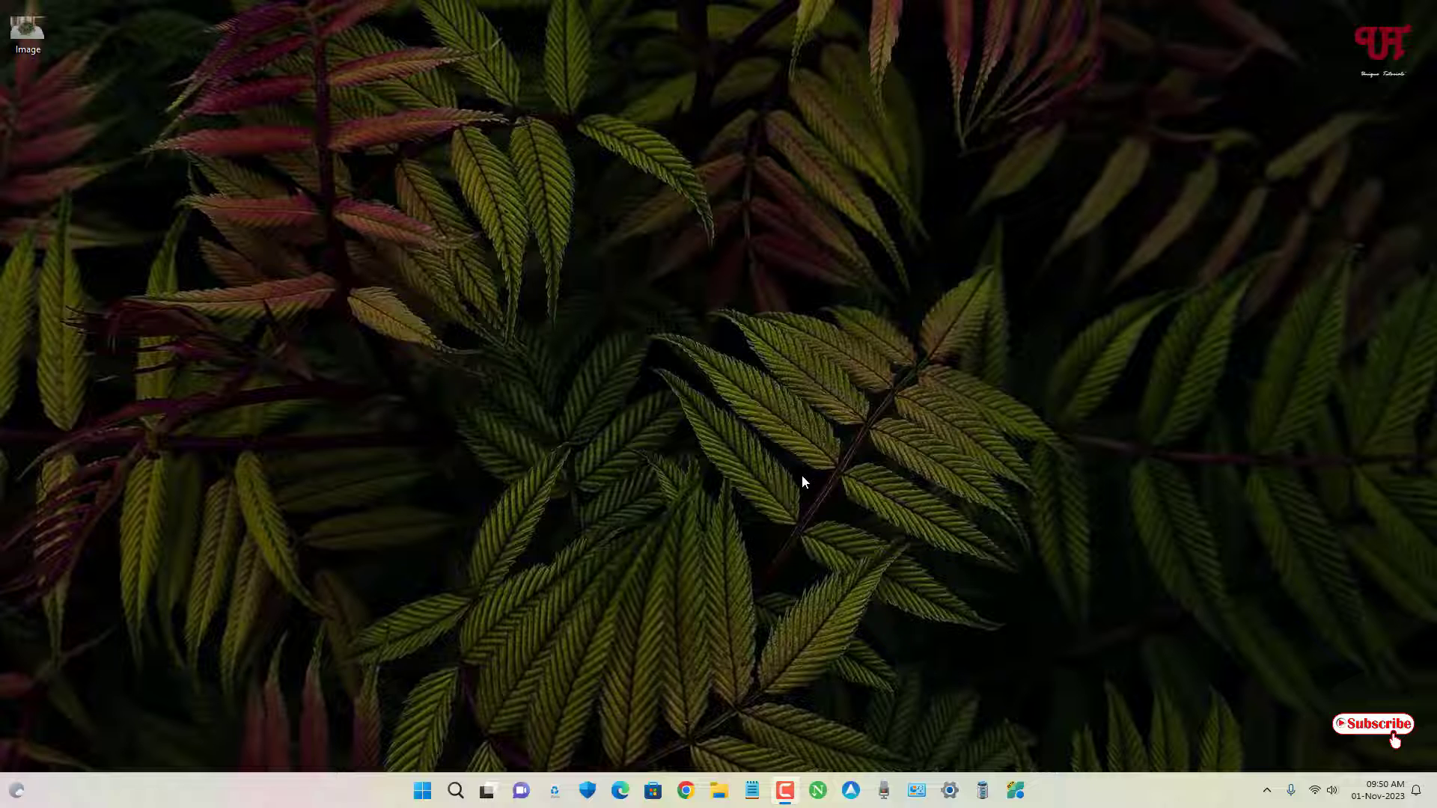
pyautogui.moveTo(92, 116)
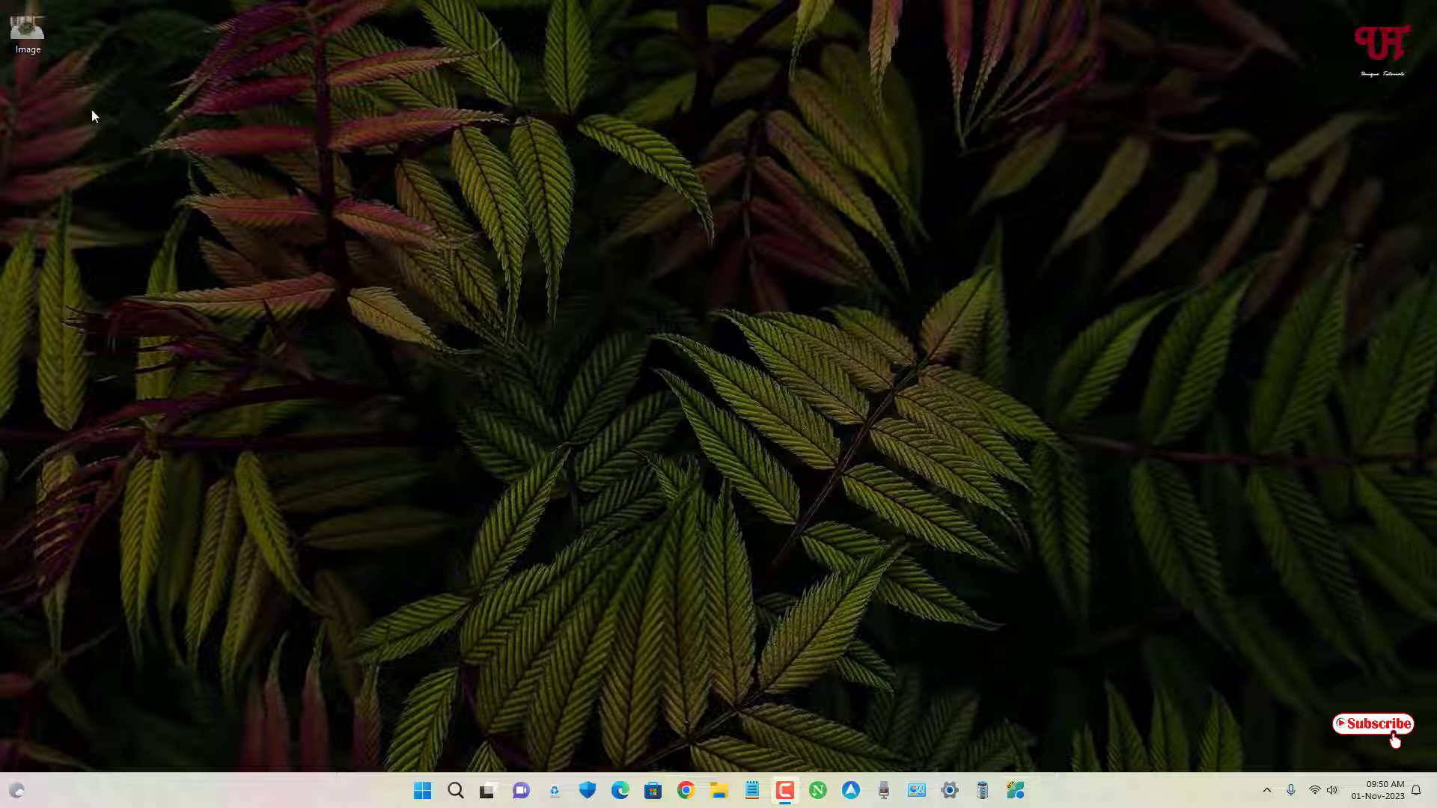
# Check the desktop file Image's properties, confirming it is a 30.4 MB CR3 raw file
pyautogui.click(27, 27)
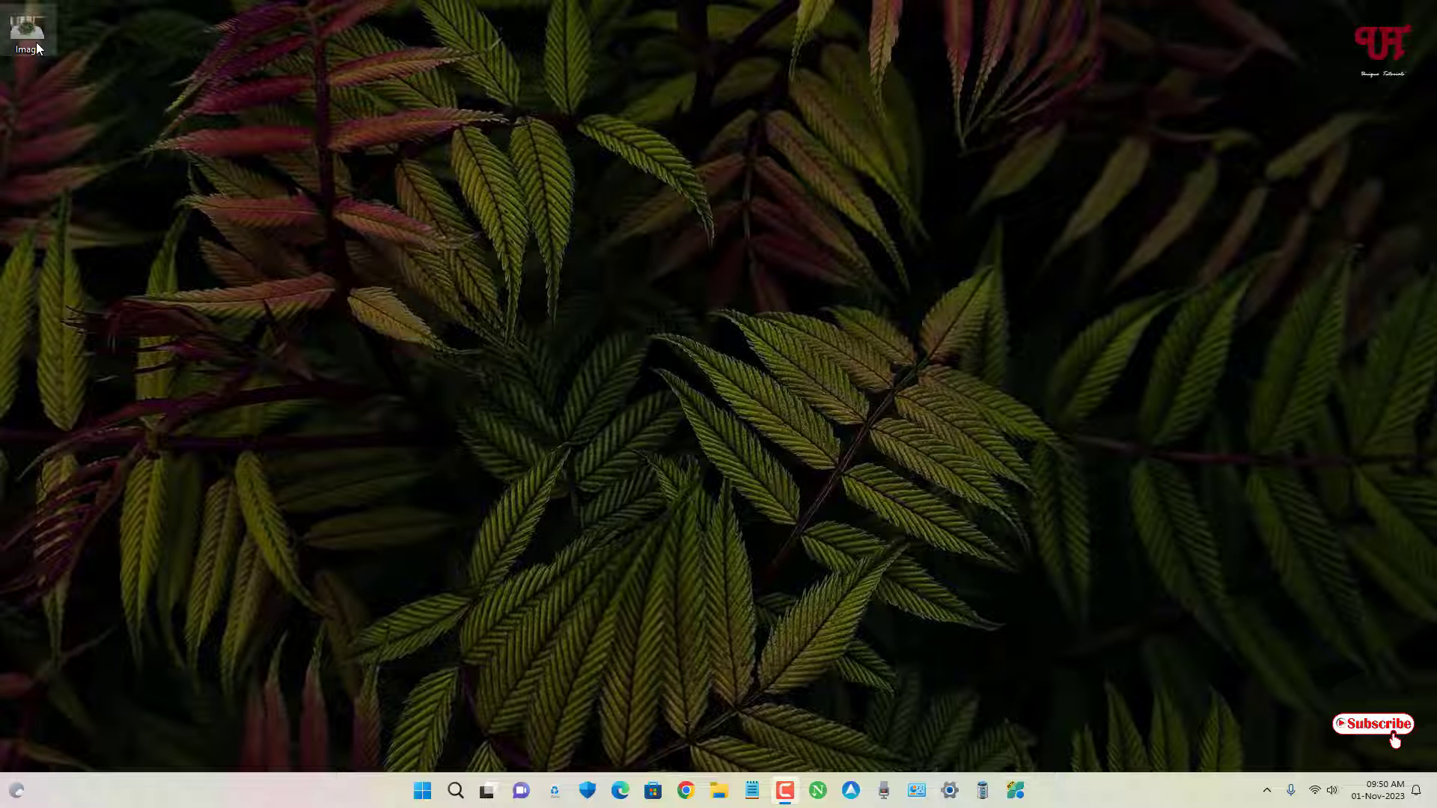
pyautogui.rightClick(43, 48)
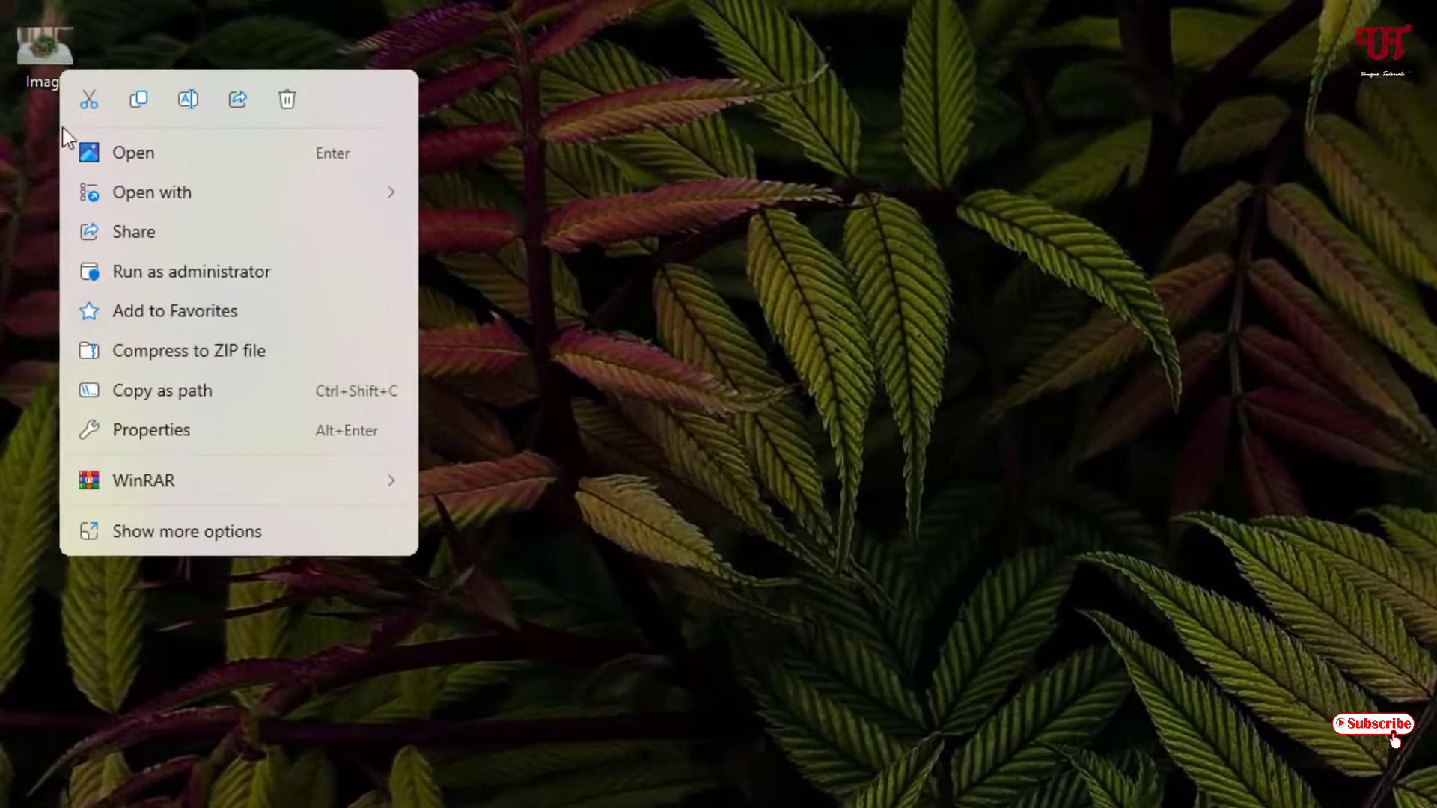
pyautogui.click(149, 429)
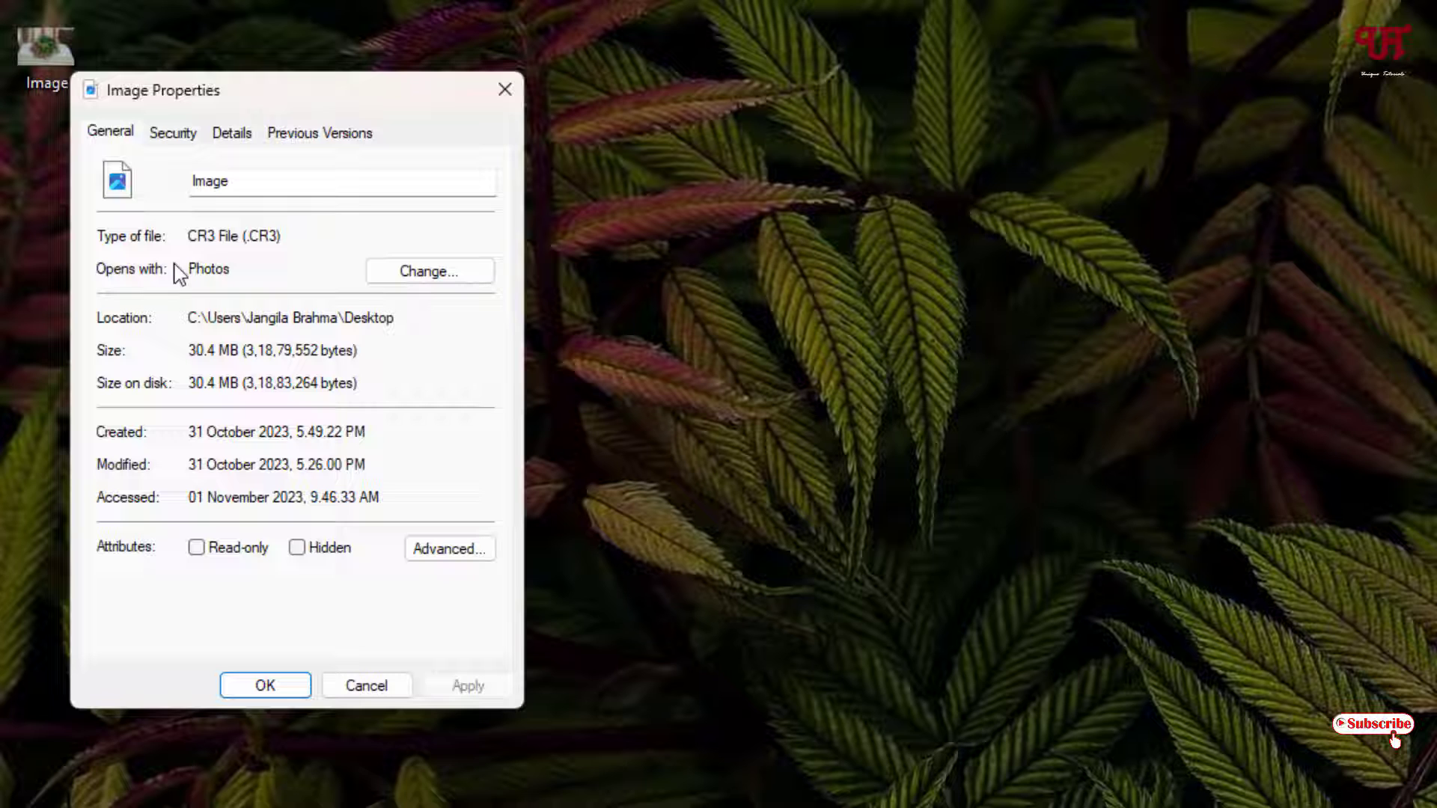
pyautogui.doubleClick(234, 235)
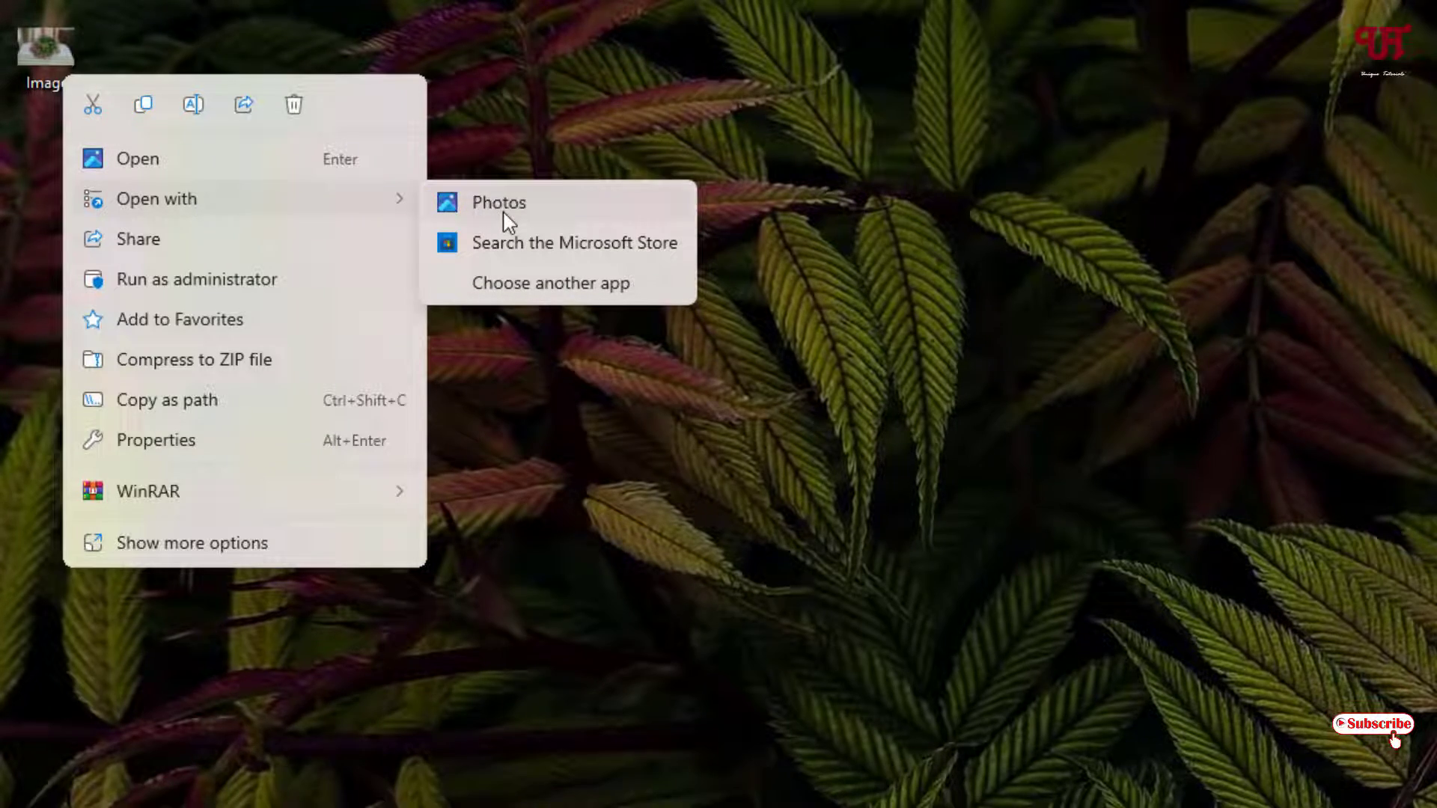
# Open Image.CR3 in Photos and bring up the viewer's more-actions menu
pyautogui.click(497, 203)
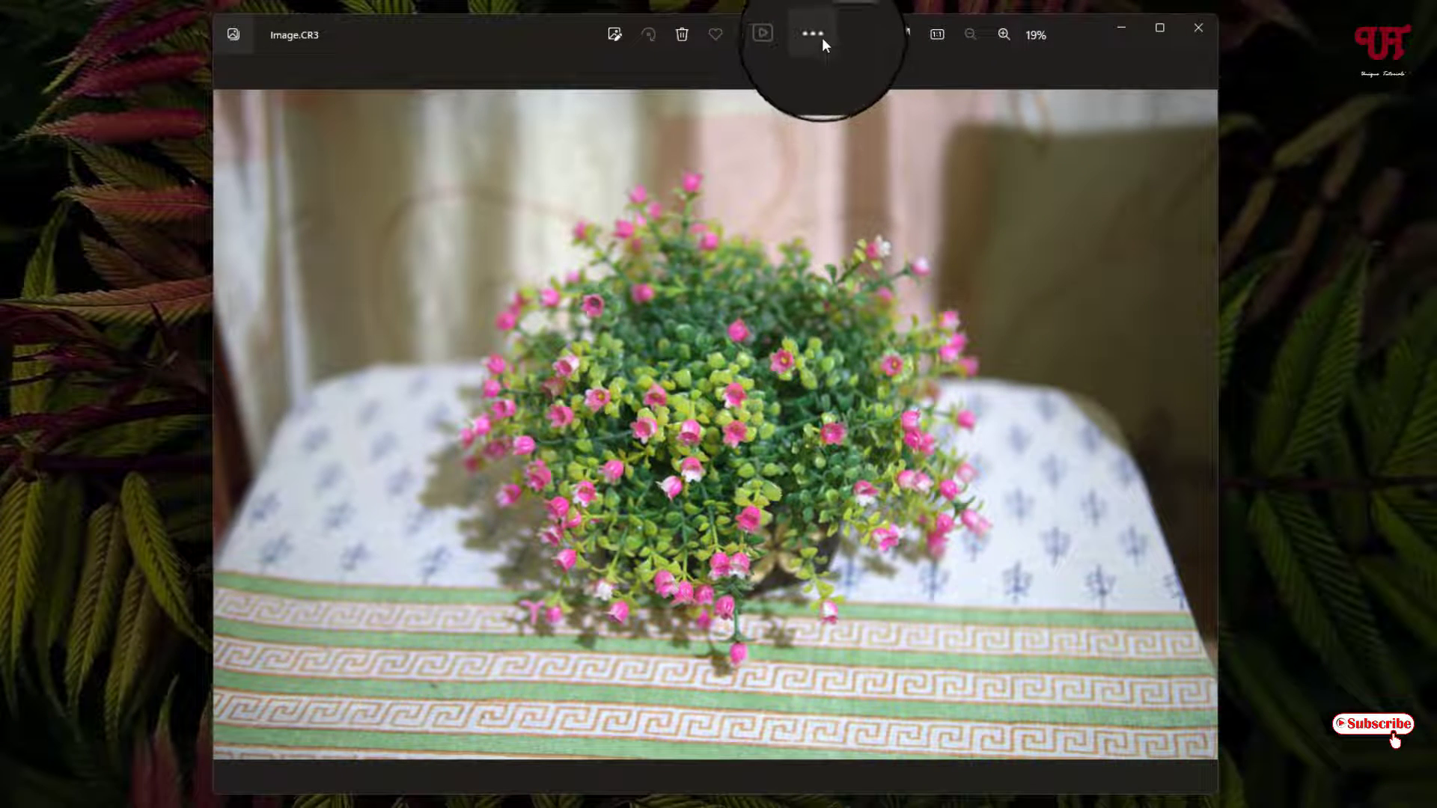
pyautogui.click(811, 35)
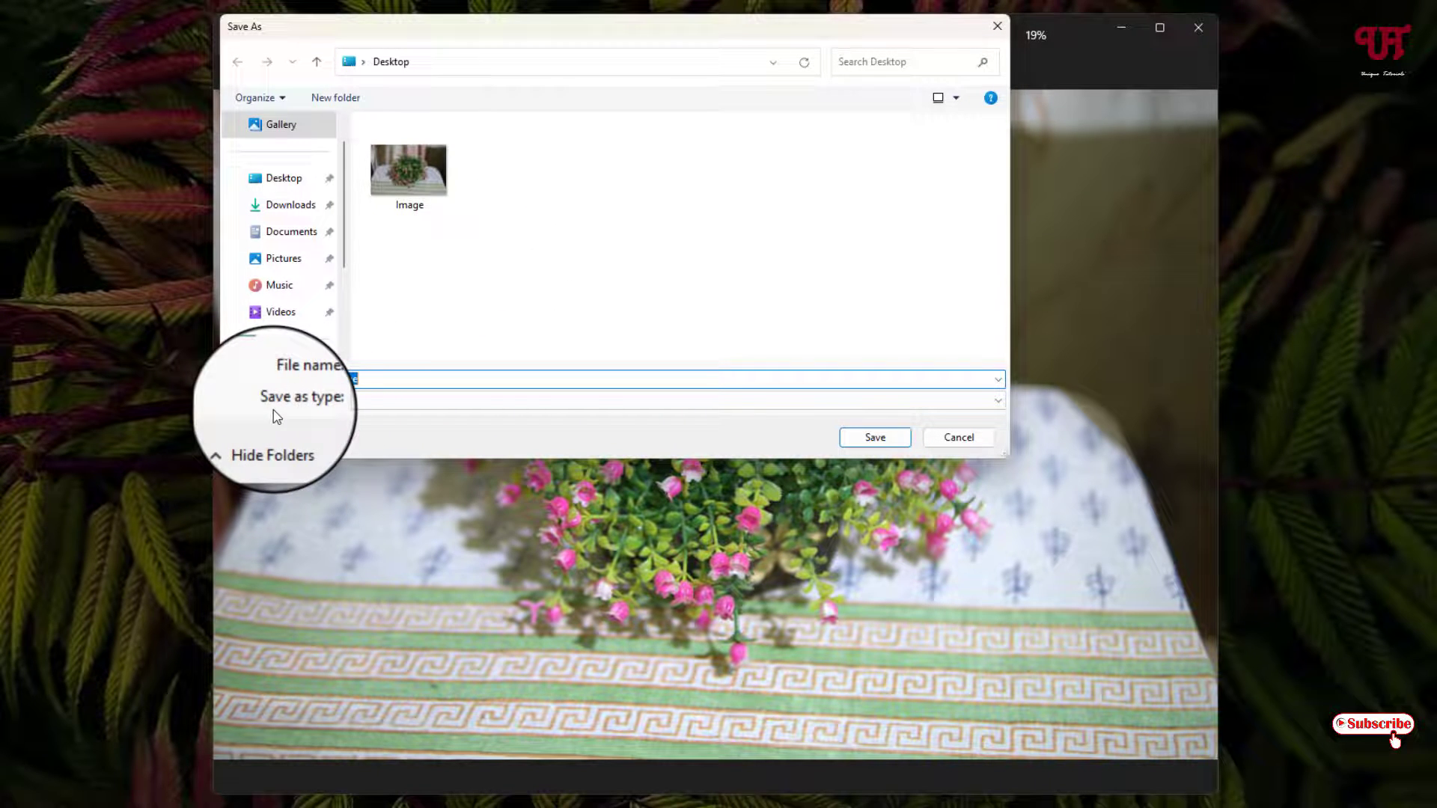
# Save a copy to the desktop as .jpeg named 'Image edit'
pyautogui.click(994, 401)
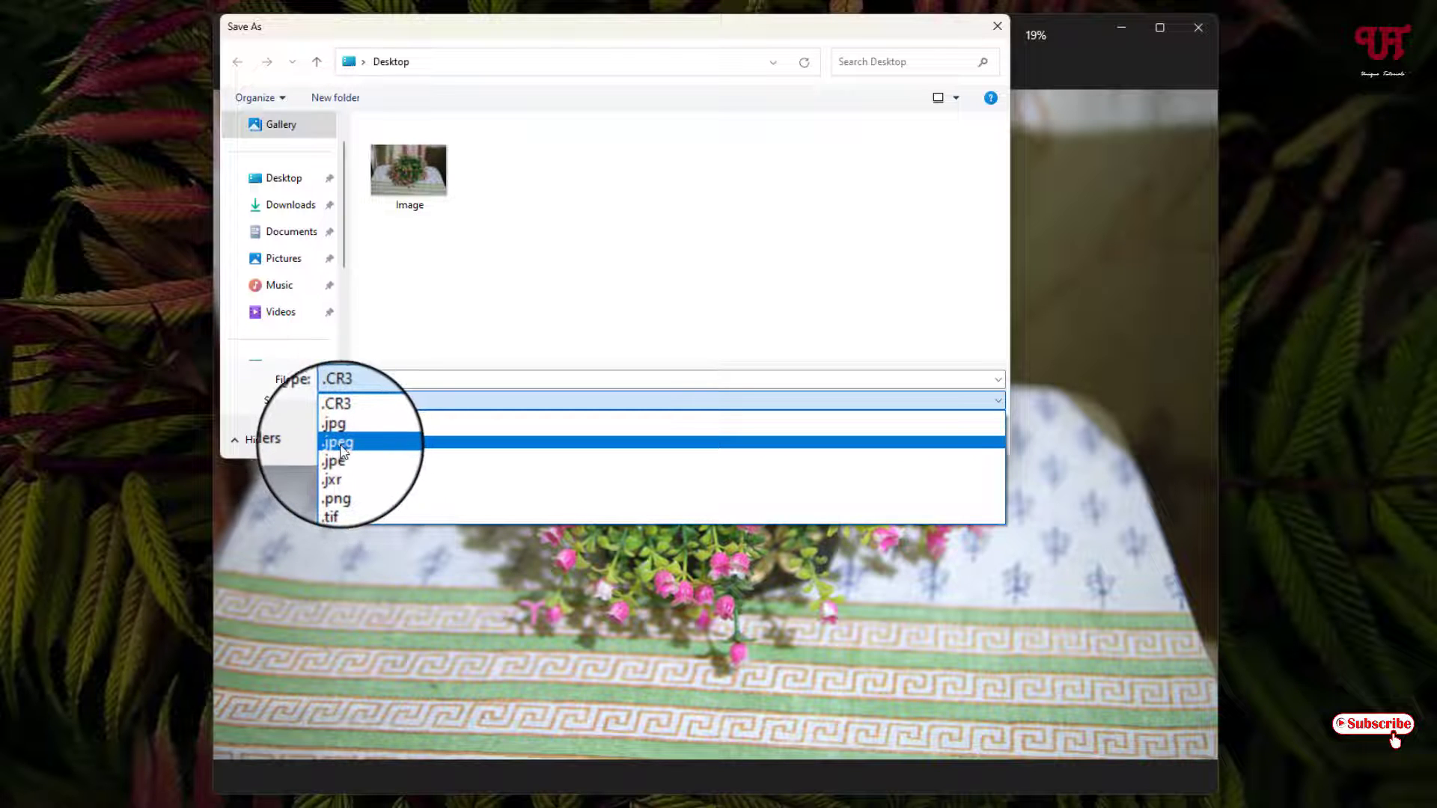
pyautogui.click(335, 443)
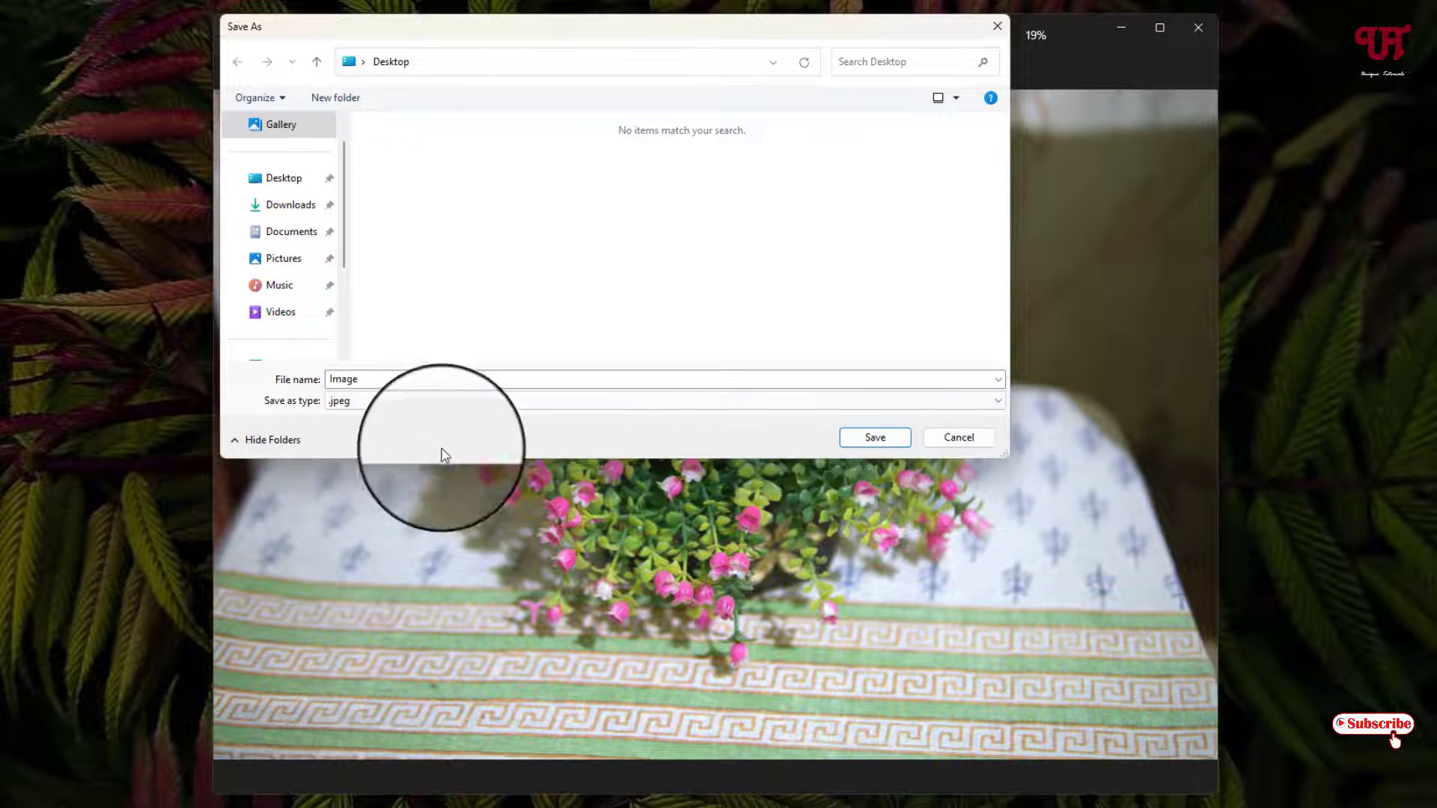
pyautogui.write('edit')
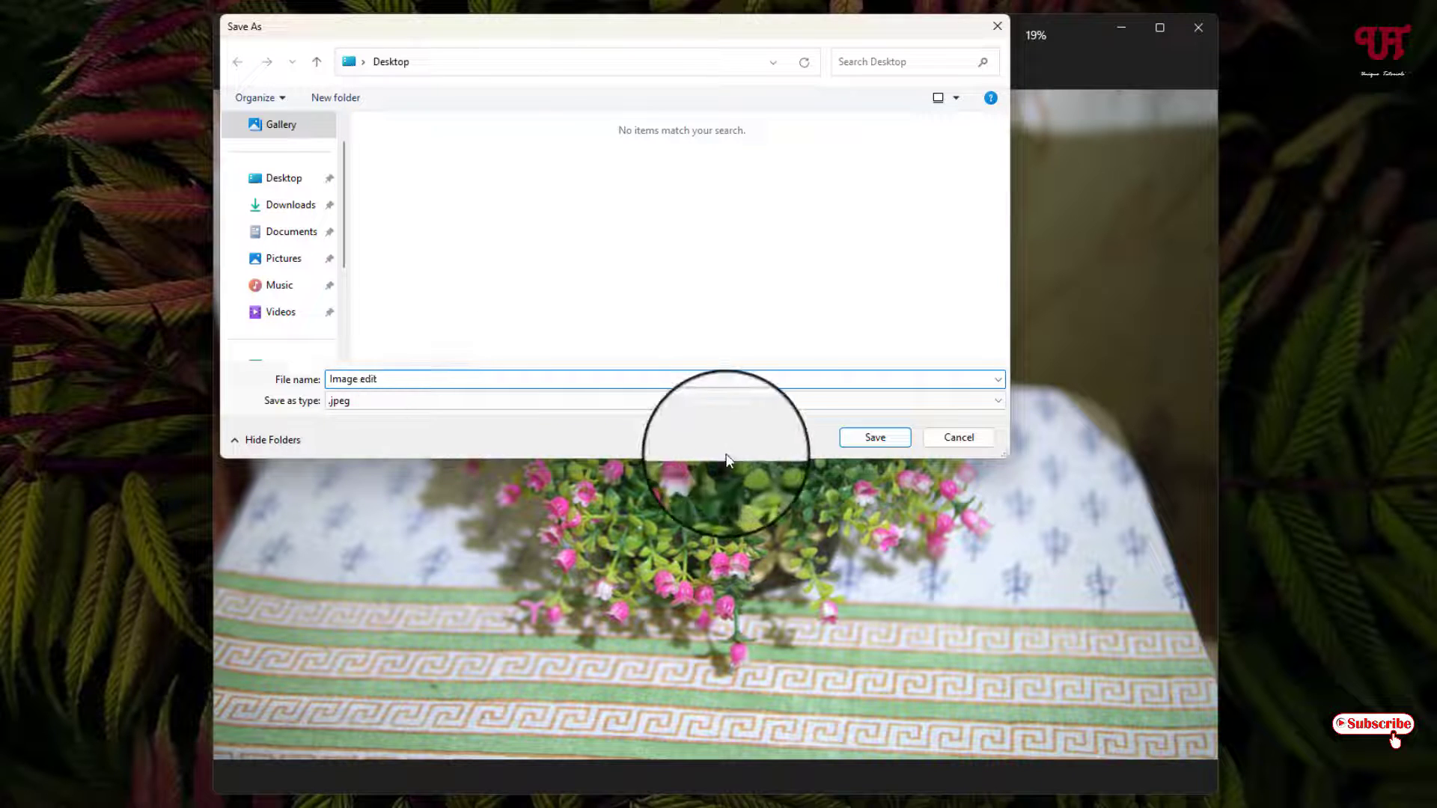
pyautogui.click(873, 437)
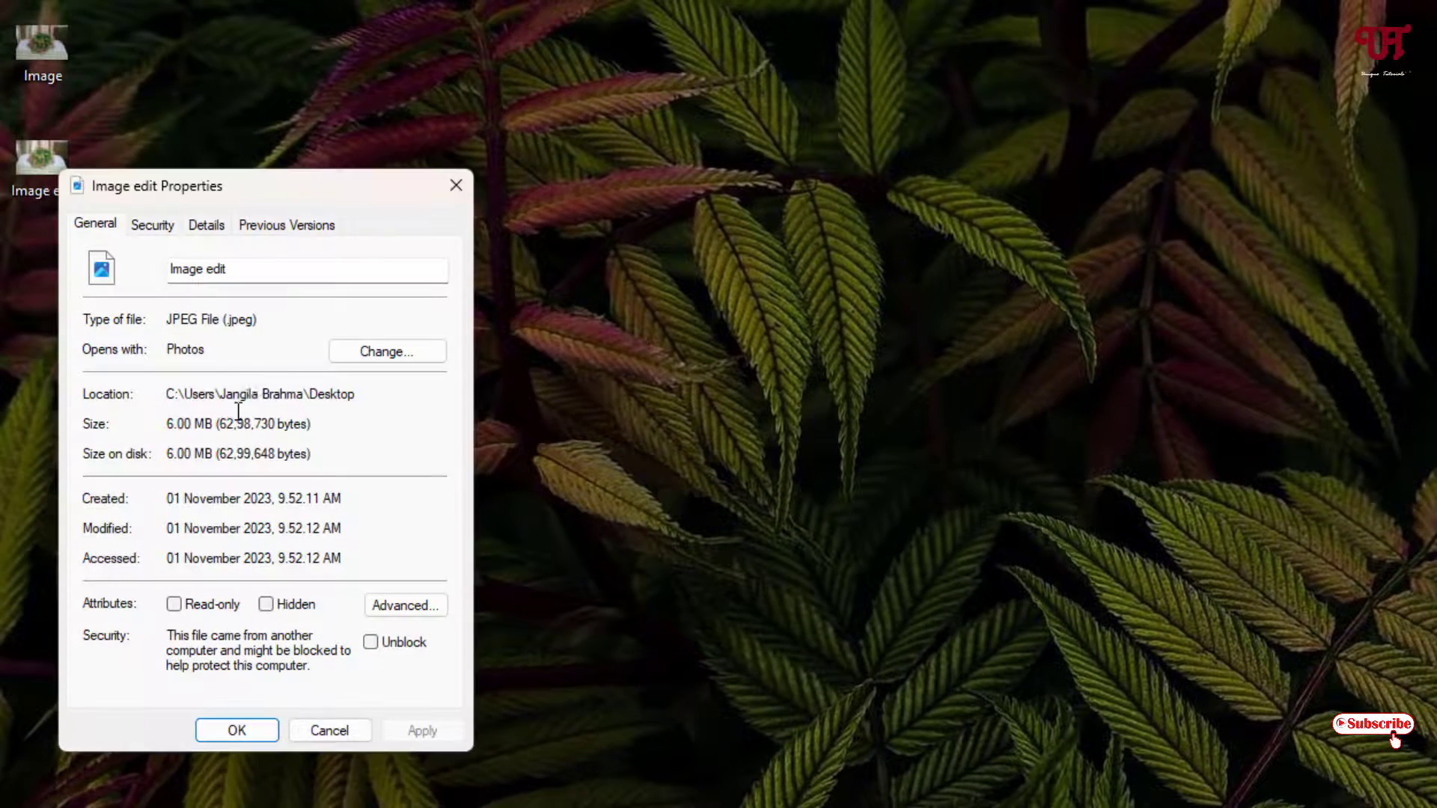
# Confirm Image edit is a JPEG File (.jpeg) in Properties and close the dialog
pyautogui.doubleClick(211, 319)
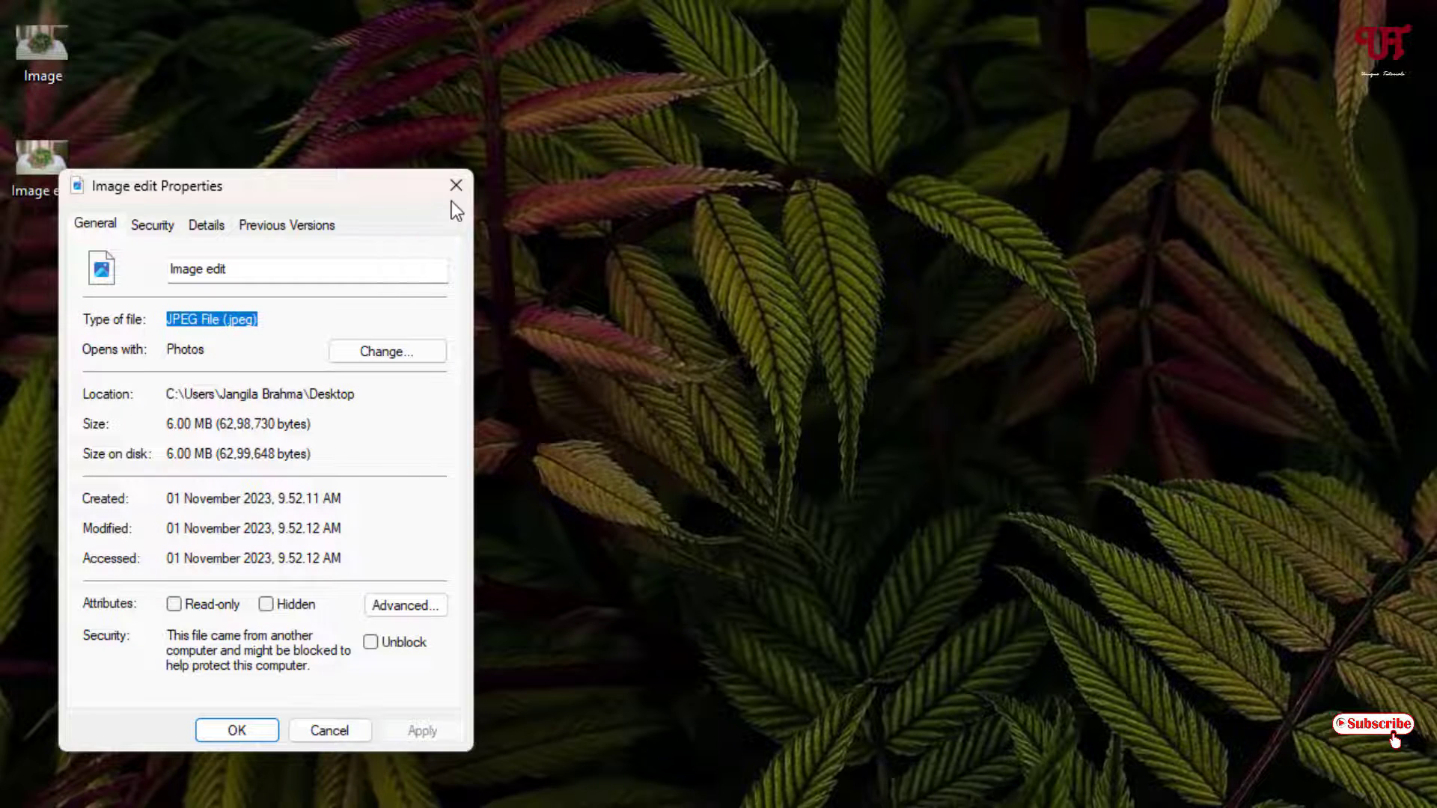
pyautogui.click(455, 186)
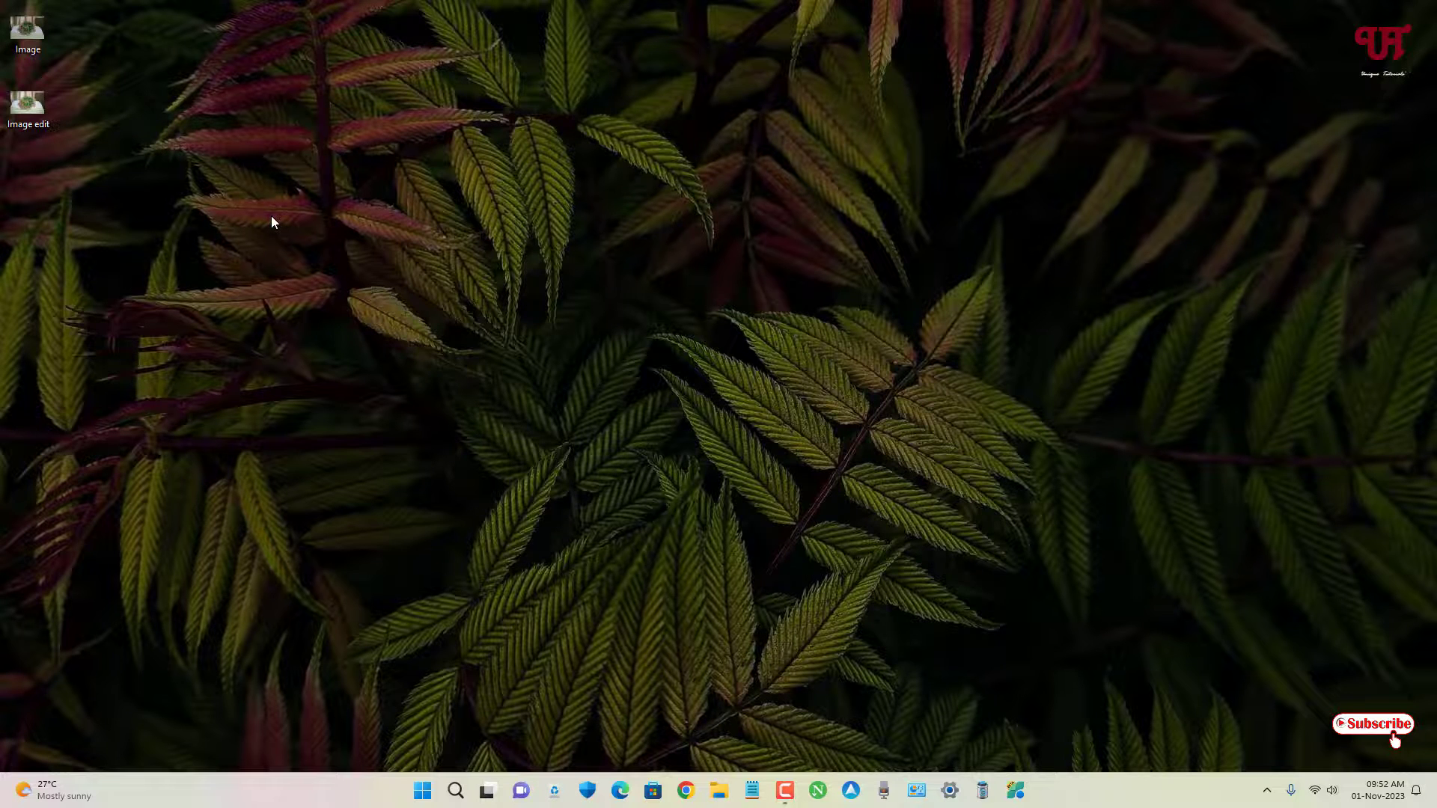
pyautogui.moveTo(389, 284)
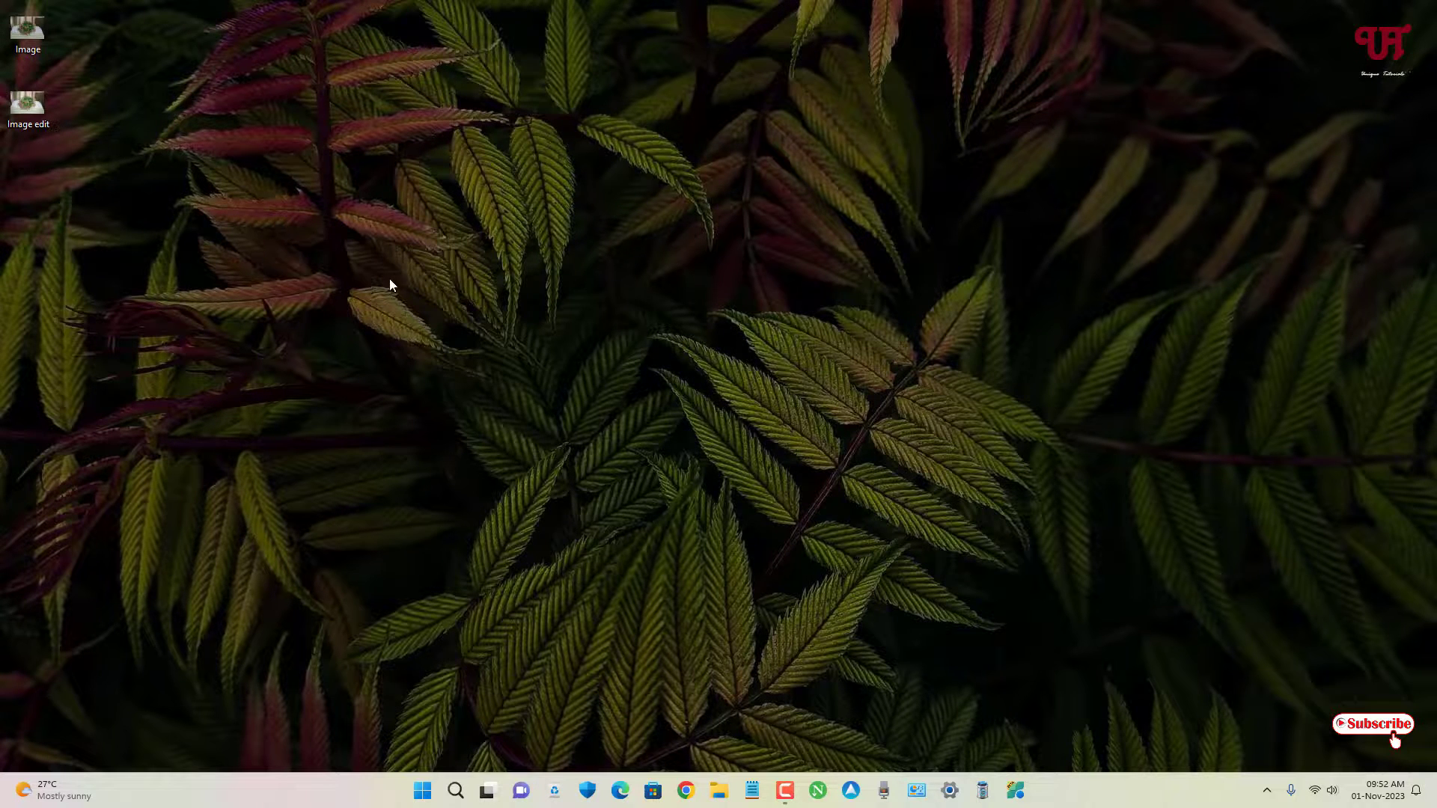